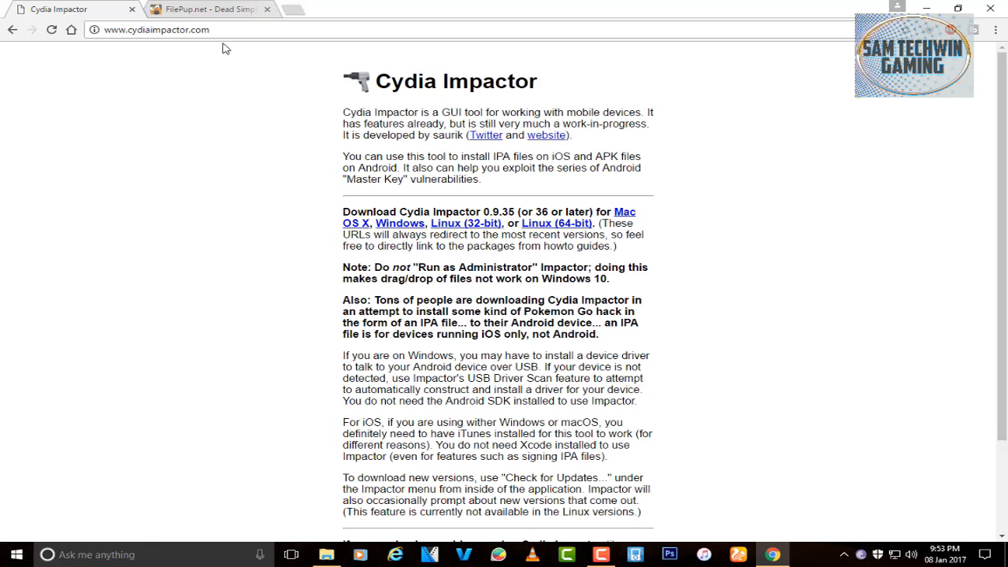
Go to the FilePup page for Instagram_Rocket_10.3.ipa and open its download dialog.
left_click(154, 30)
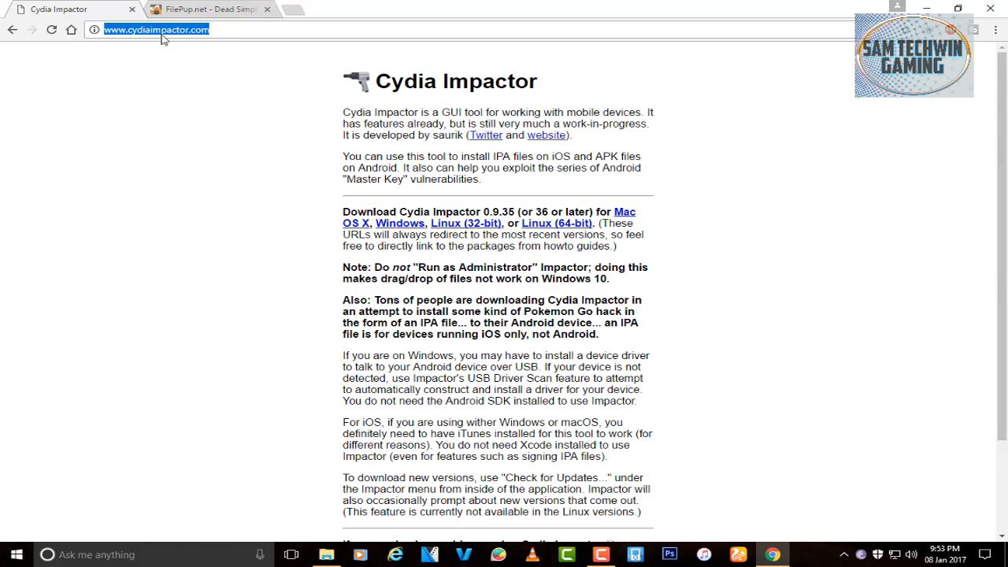
mouse_move(658, 166)
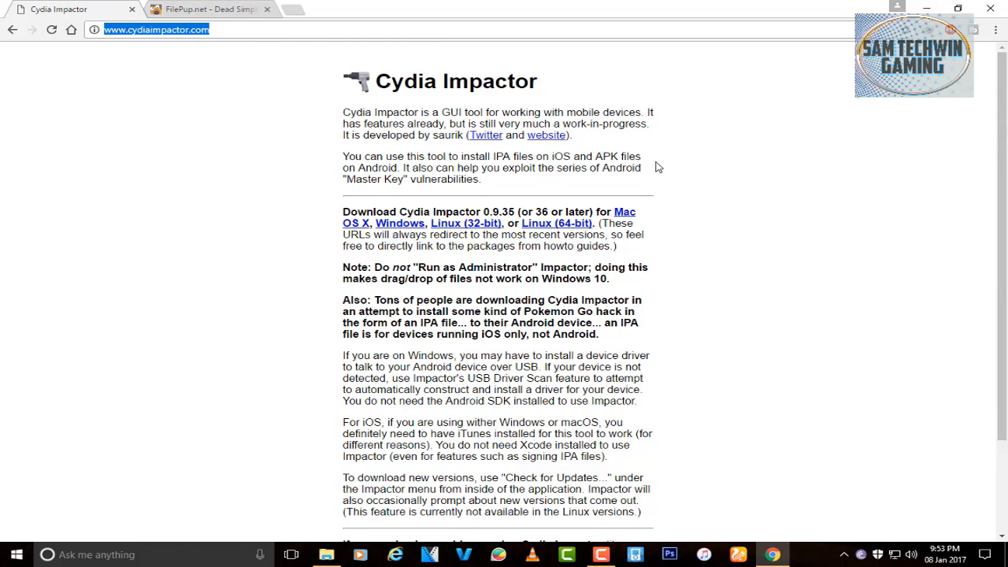
mouse_move(492, 228)
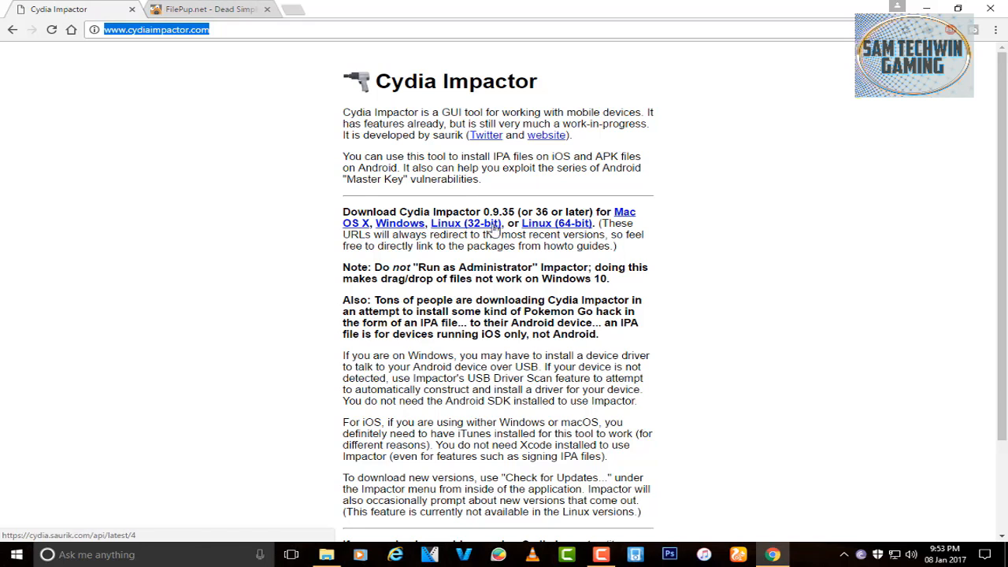
left_click(213, 12)
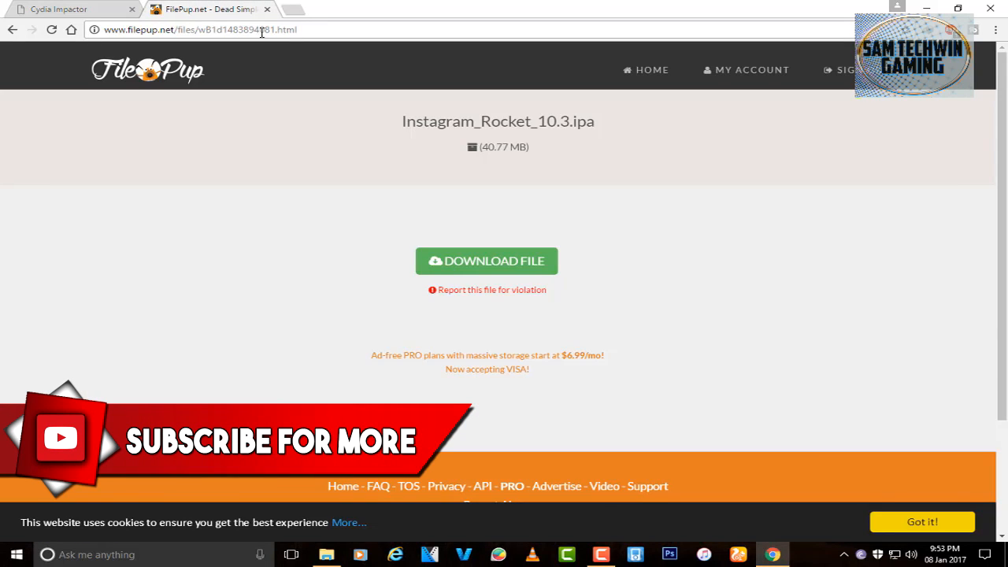
mouse_move(577, 142)
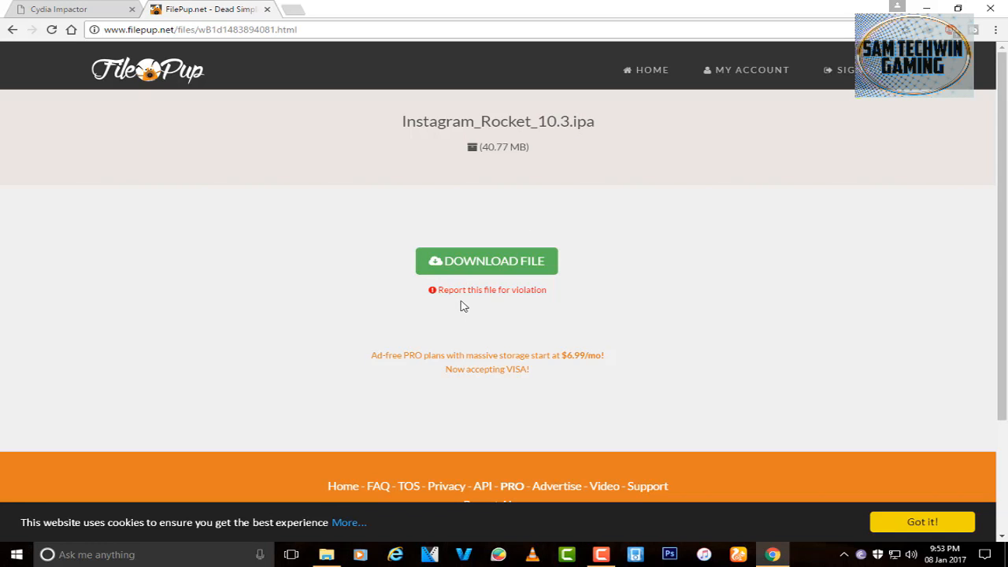
left_click(485, 261)
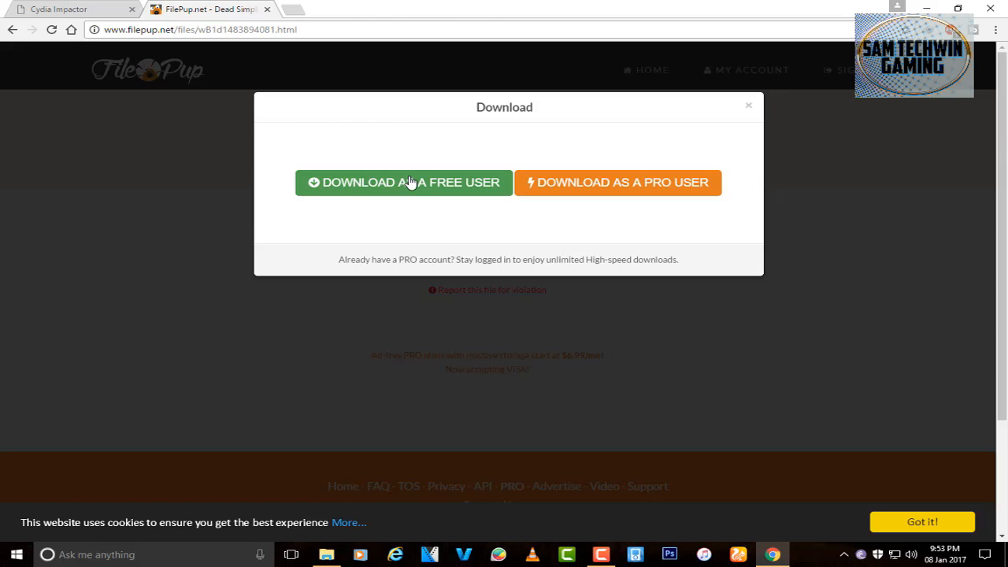
mouse_move(320, 554)
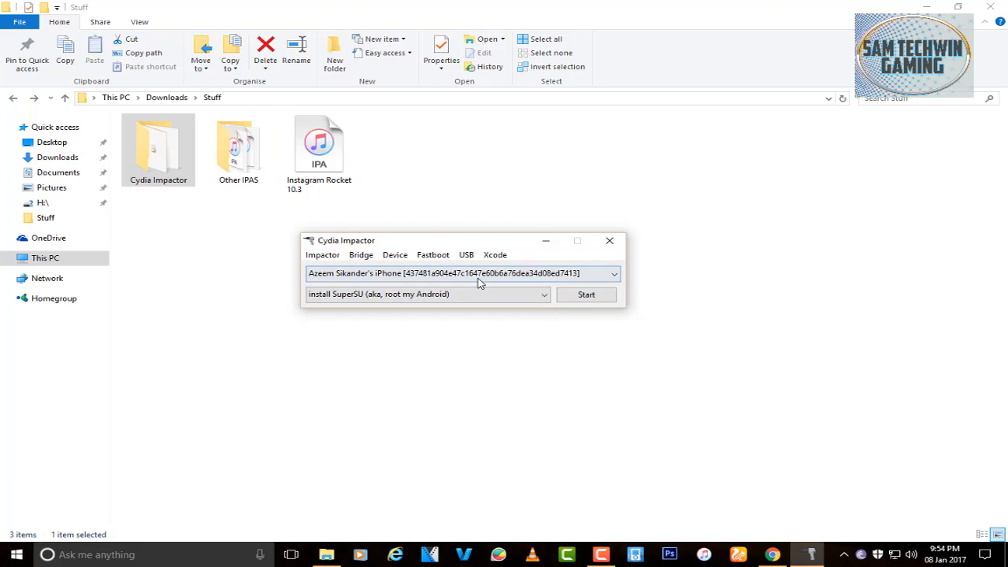
mouse_move(477, 273)
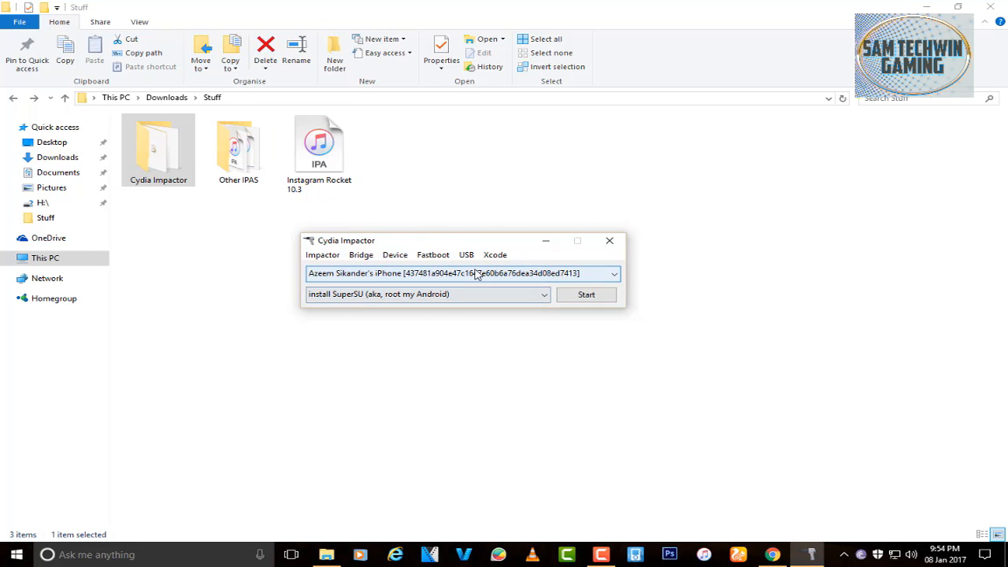
Load the Instagram Rocket 10.3 IPA into Impactor and submit Apple ID username 'tanv'.
left_click(318, 145)
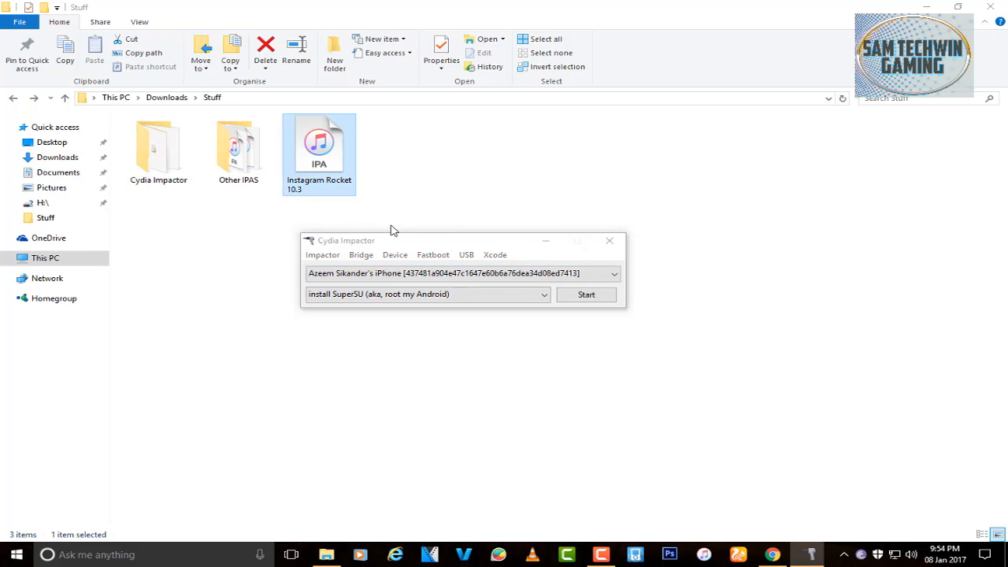
type("tanv")
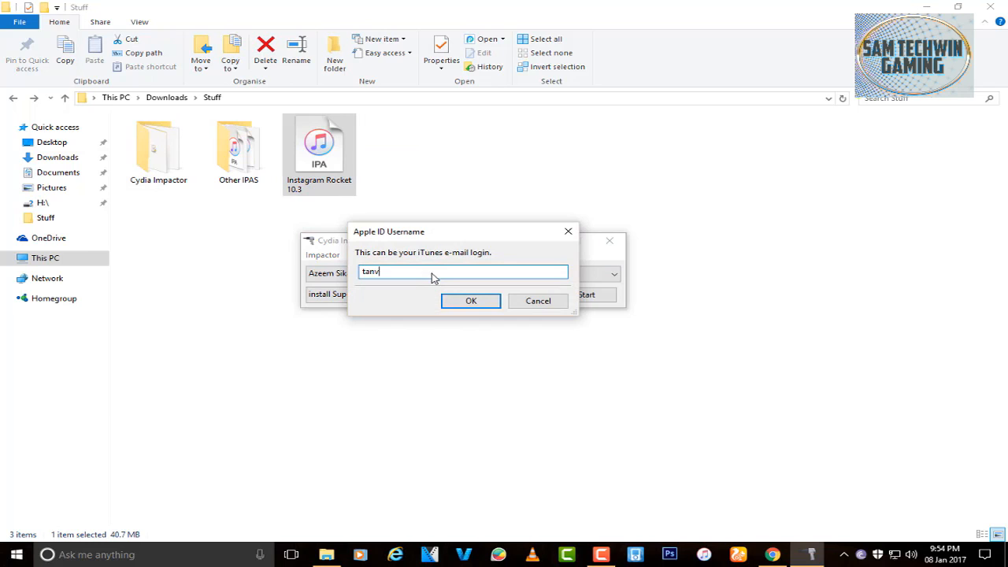
left_click(470, 300)
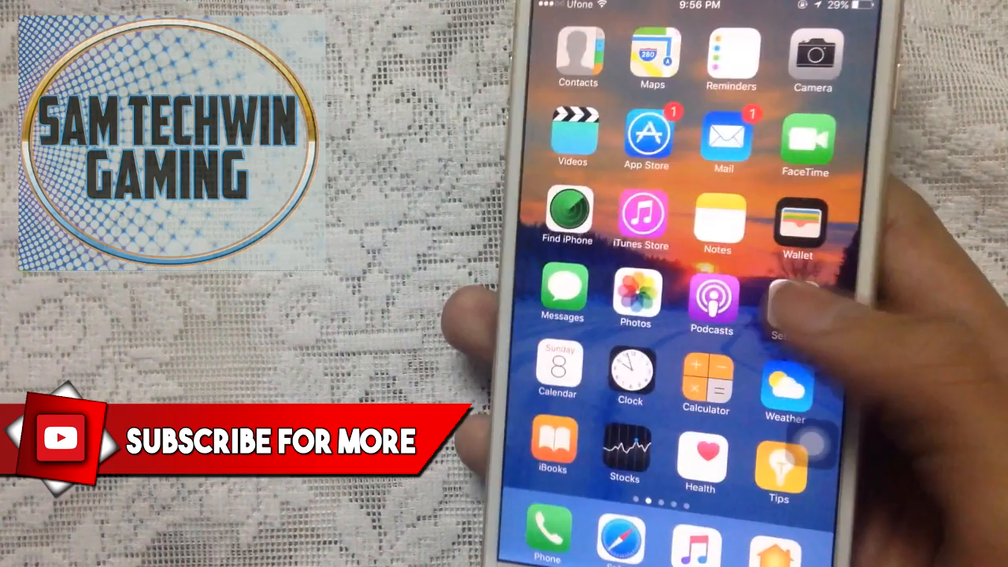
Tap Settings on the iPhone home screen to reach Instagram's Rocket settings.
left_click(789, 299)
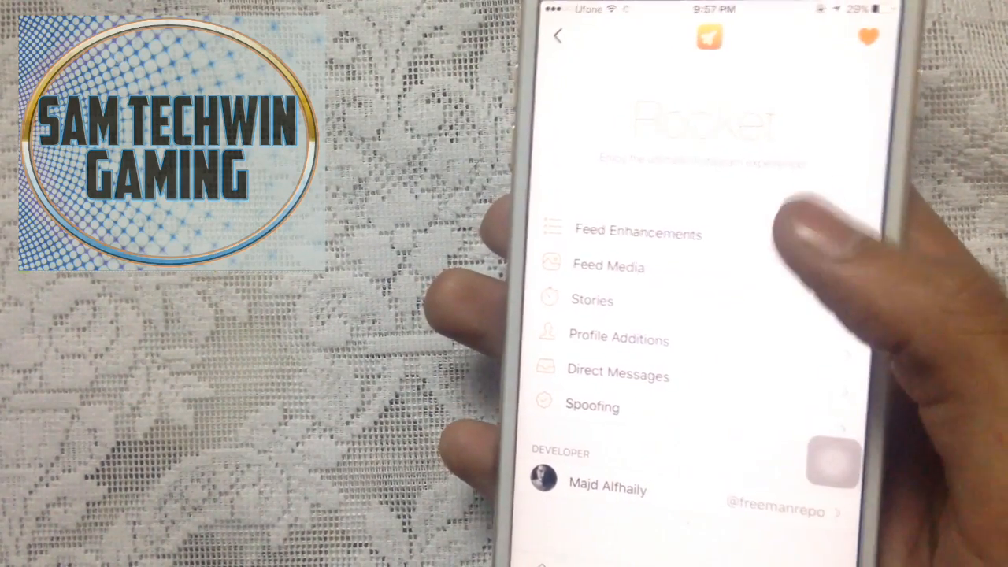
Open the Feed Enhancements section in the Rocket settings list.
left_click(637, 232)
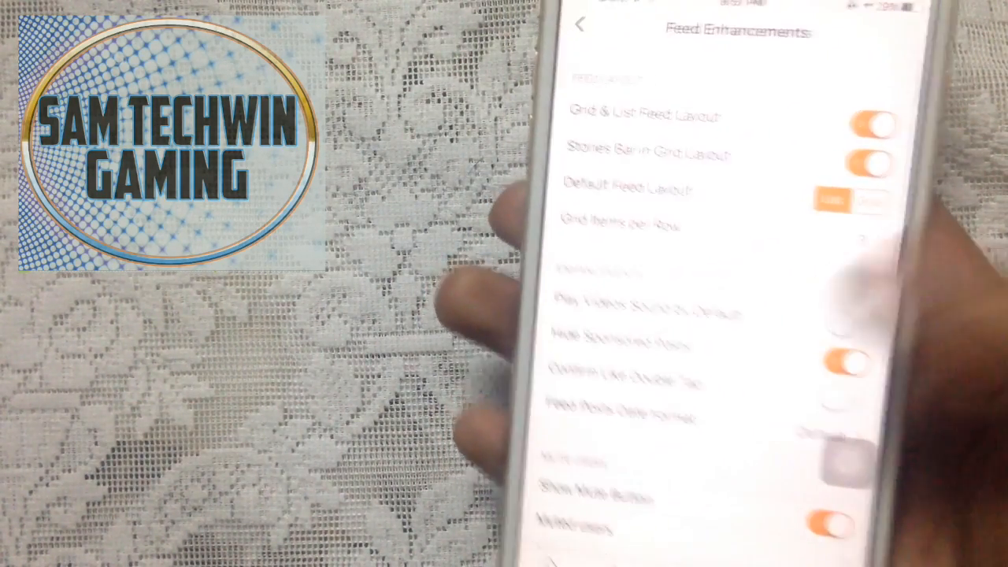